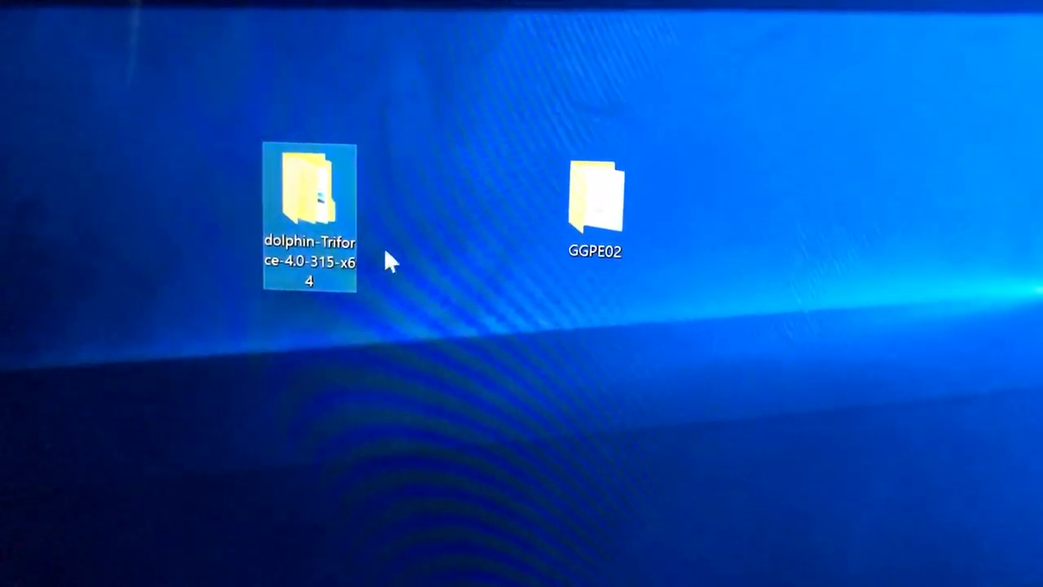
{"action": "mouse_move", "coordinate": [310, 261]}
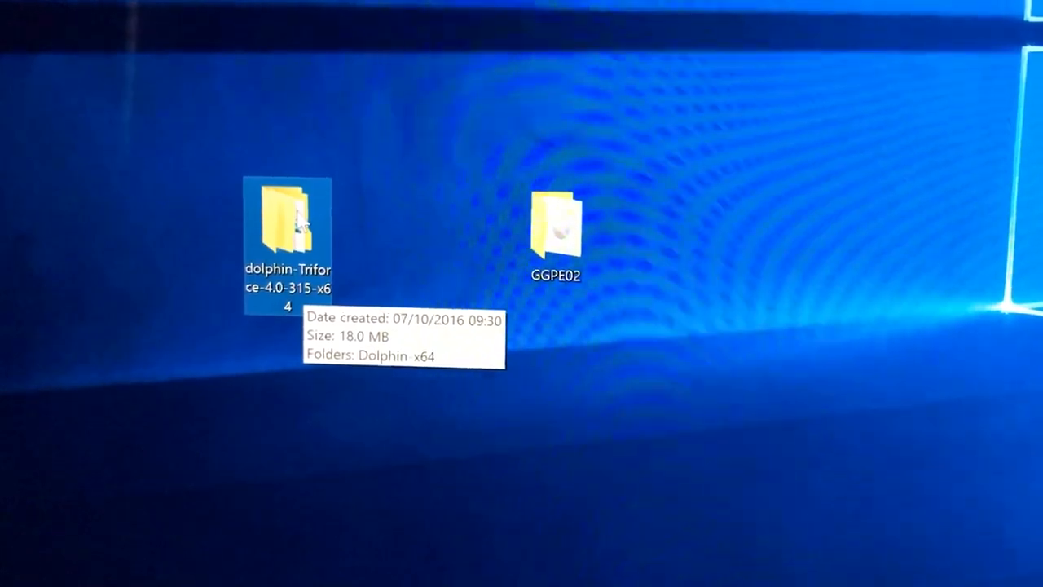
Step: Launch DolphinWX.exe from the Dolphin-x64 folder inside dolphin-Triforce-4.0-315-x64
{"action": "double_click", "coordinate": [287, 220]}
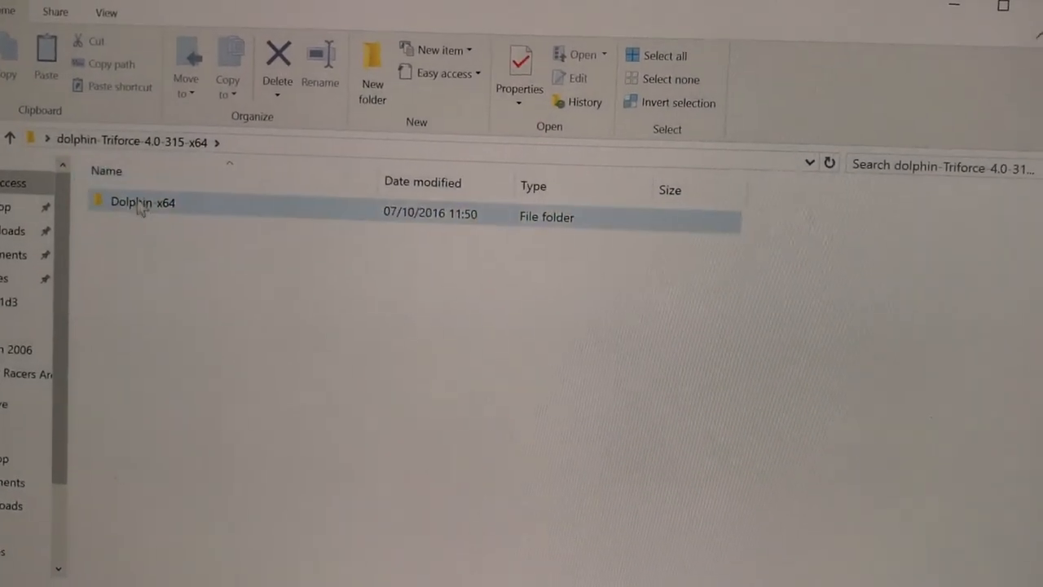
{"action": "double_click", "coordinate": [142, 202]}
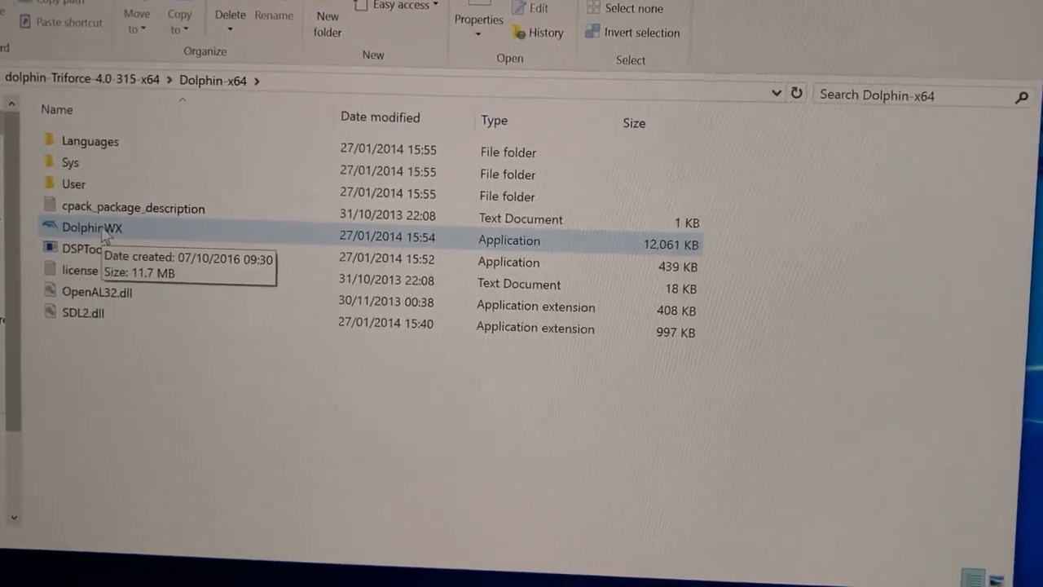
{"action": "double_click", "coordinate": [91, 228]}
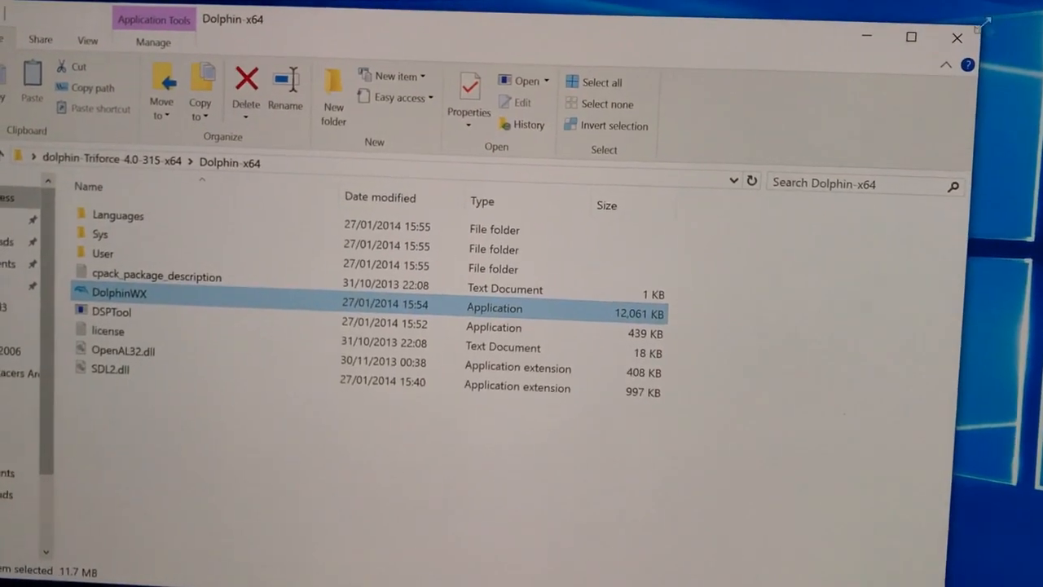
{"action": "double_click", "coordinate": [120, 294]}
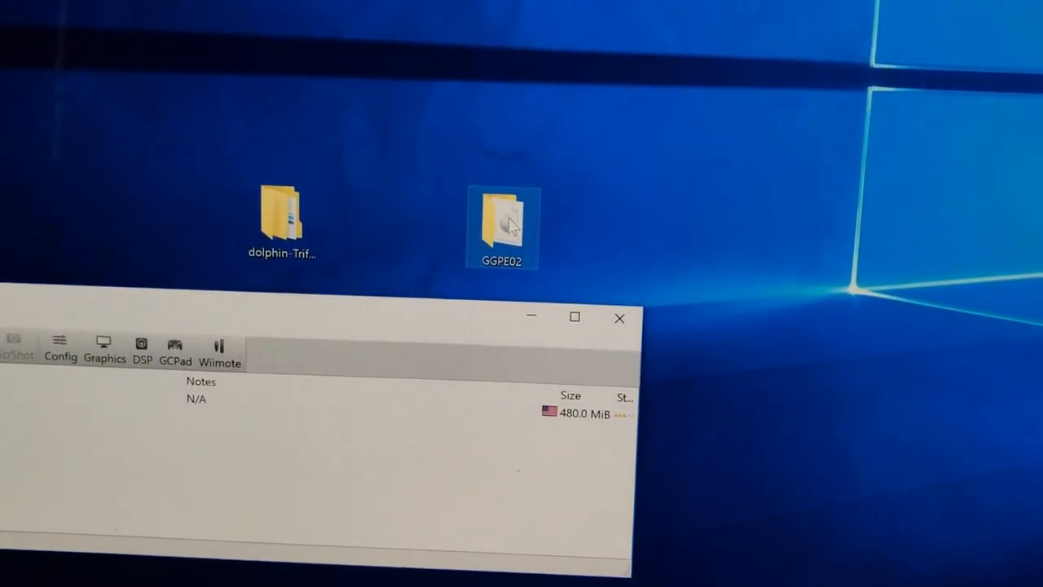
Step: View GGPE02.iso in the GGPE02 folder, then return to Dolphin's game list
{"action": "double_click", "coordinate": [503, 228]}
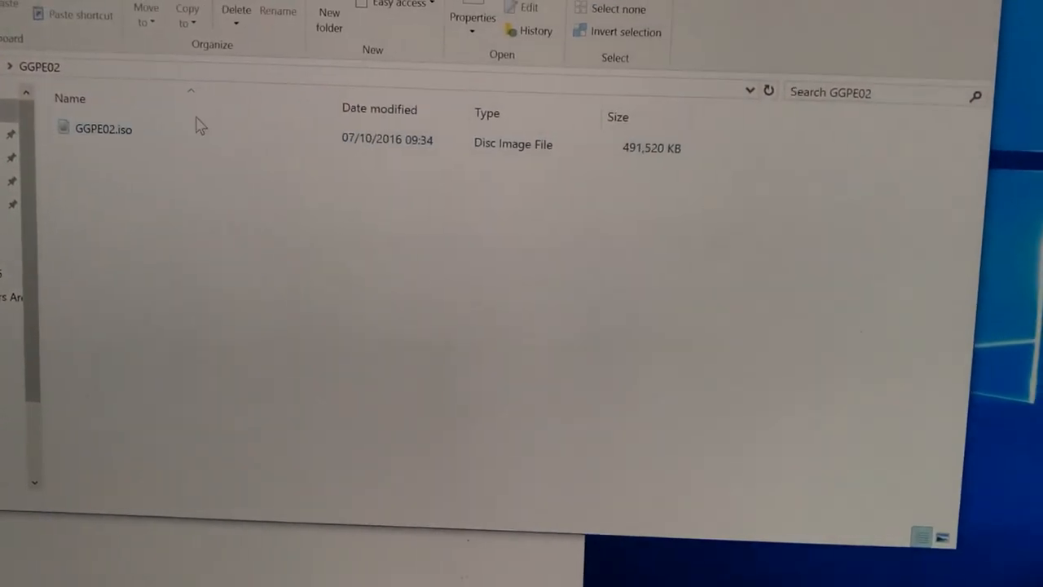
{"action": "left_click", "coordinate": [104, 129]}
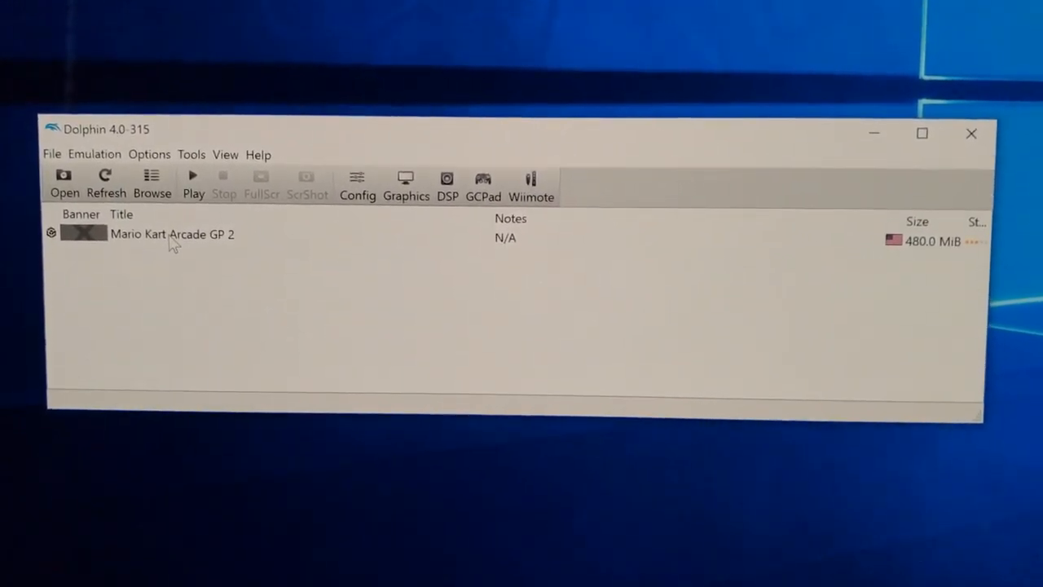
Step: Bring up the Properties for Mario Kart Arcade GP 2 (GGPE02) from the game list
{"action": "right_click", "coordinate": [172, 237]}
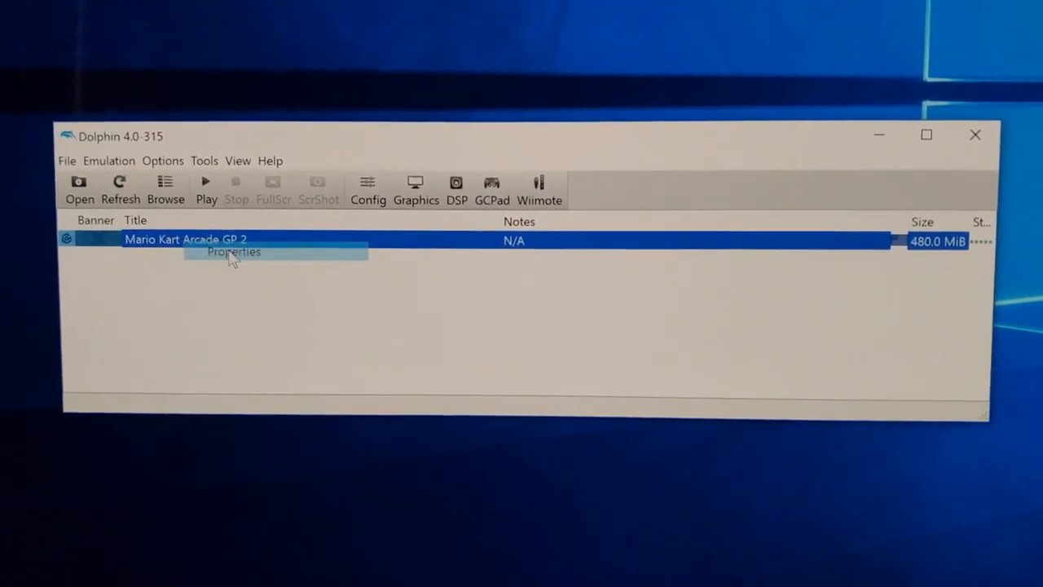
{"action": "left_click", "coordinate": [234, 251]}
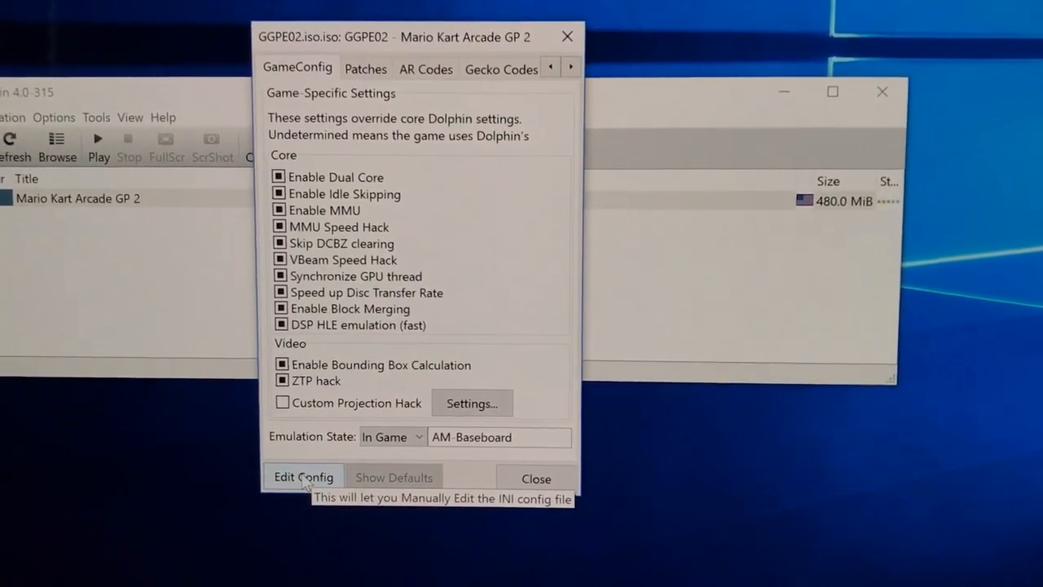
Step: Review the GGPE02 INI config in Notepad, then close it and the properties window
{"action": "left_click", "coordinate": [303, 476]}
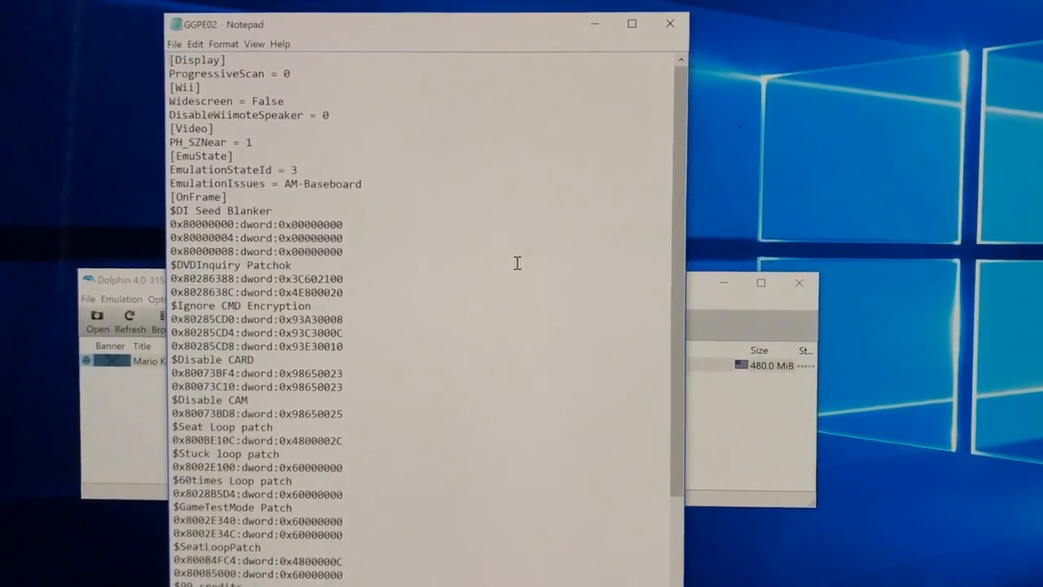
{"action": "right_click", "coordinate": [519, 264]}
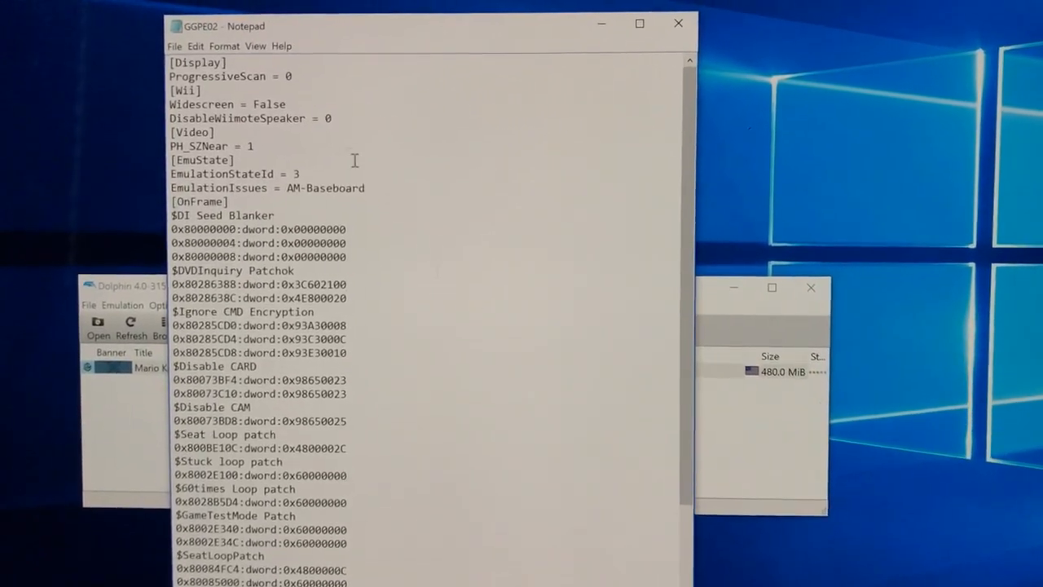
{"action": "left_click", "coordinate": [176, 54]}
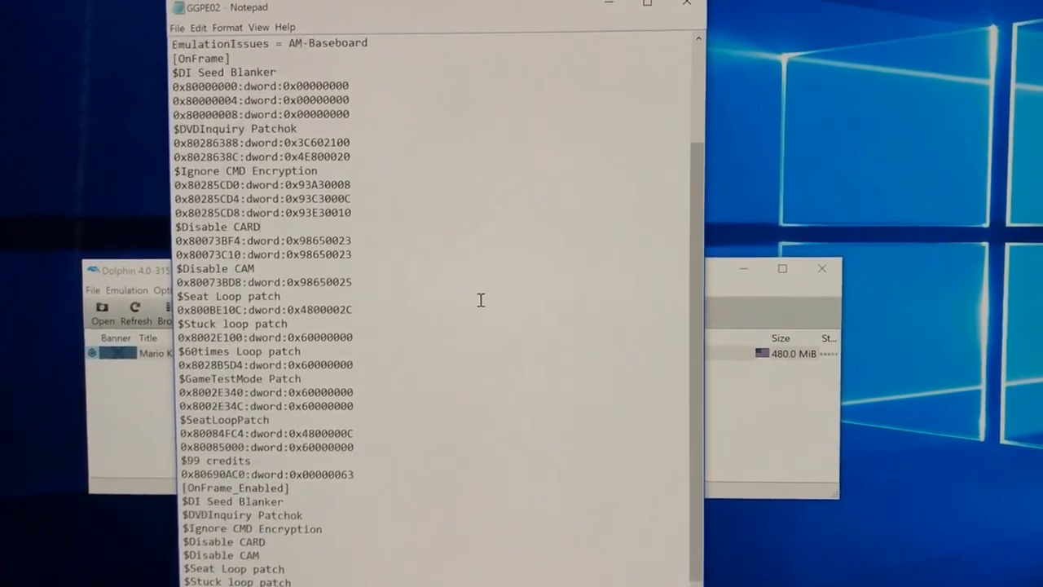
{"action": "scroll", "scroll_direction": "down", "scroll_amount": 3}
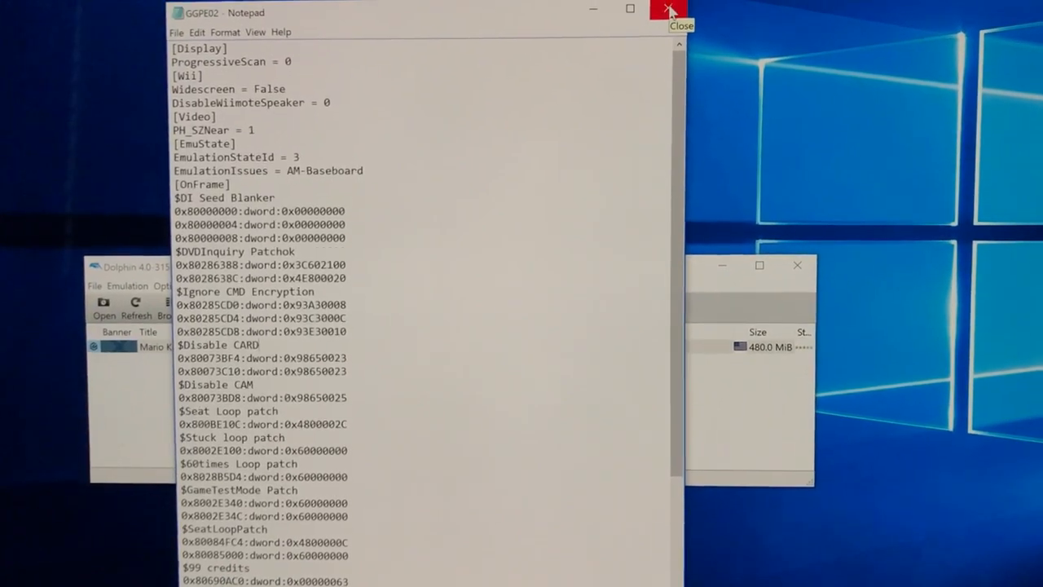
{"action": "left_click", "coordinate": [668, 10]}
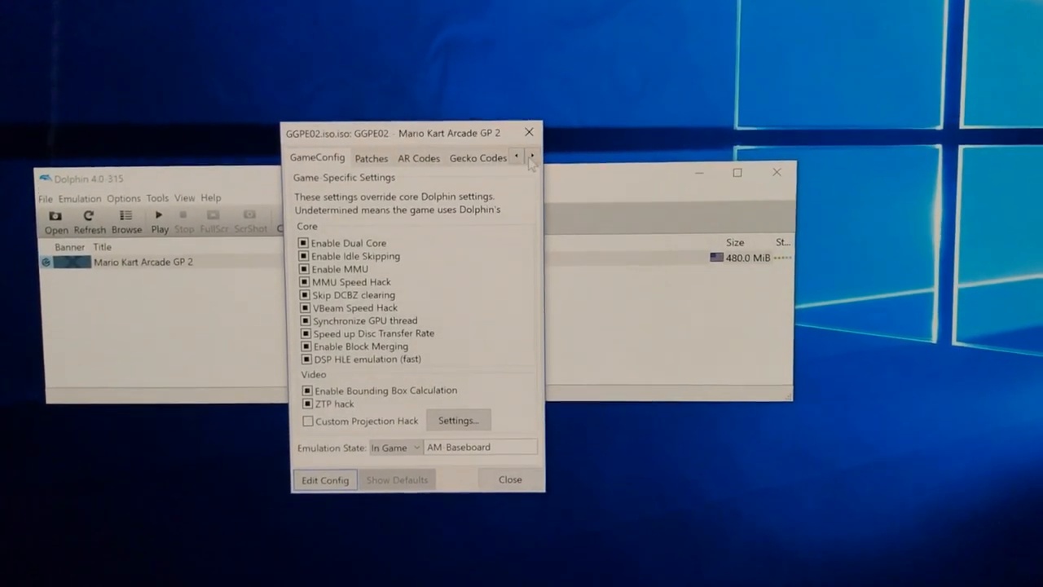
{"action": "left_click", "coordinate": [510, 479]}
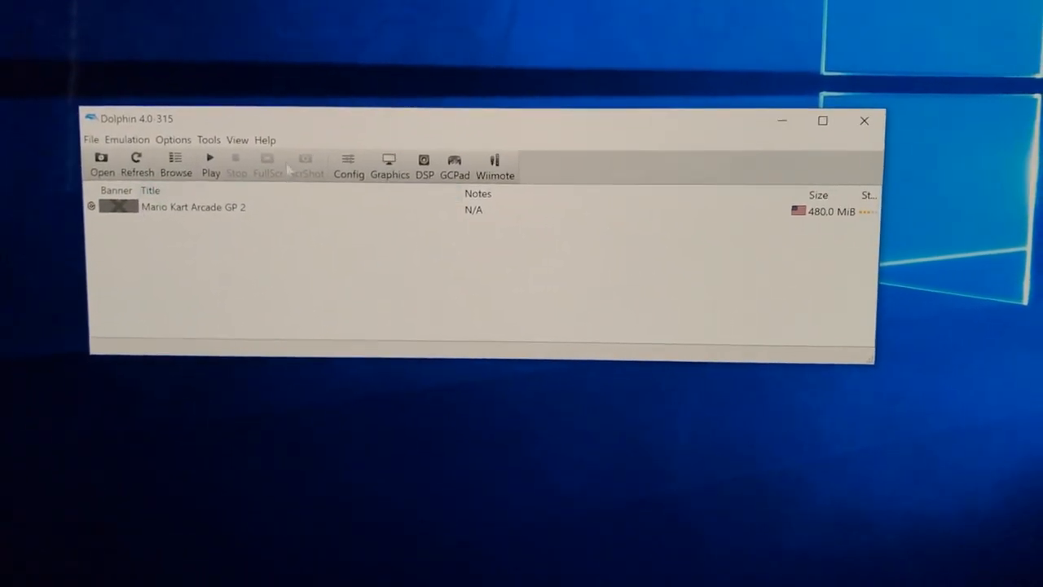
Step: Bring up Dolphin's Config and move from the General settings to the Audio settings
{"action": "left_click", "coordinate": [349, 163]}
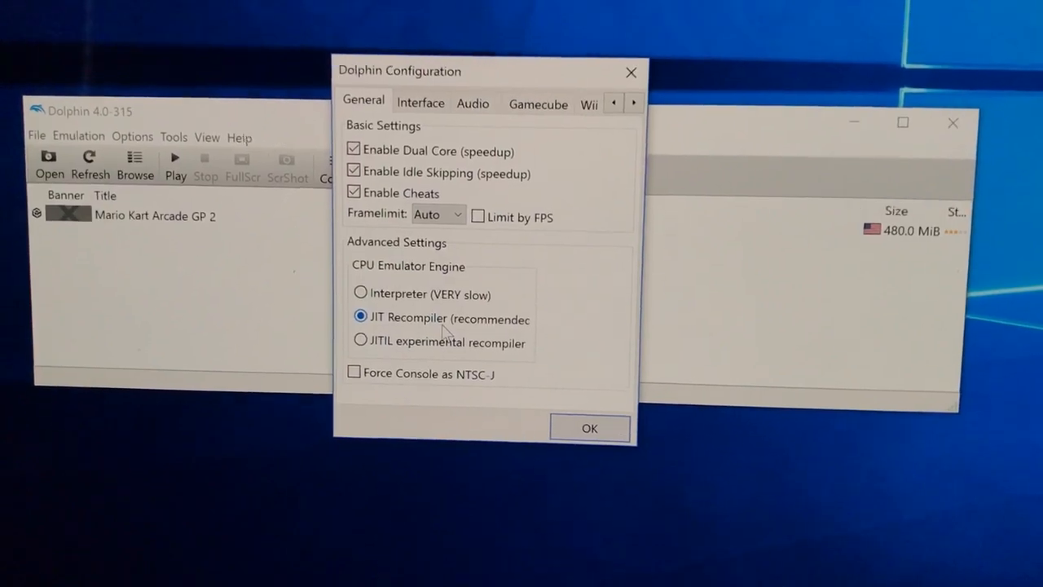
{"action": "left_click", "coordinate": [421, 101]}
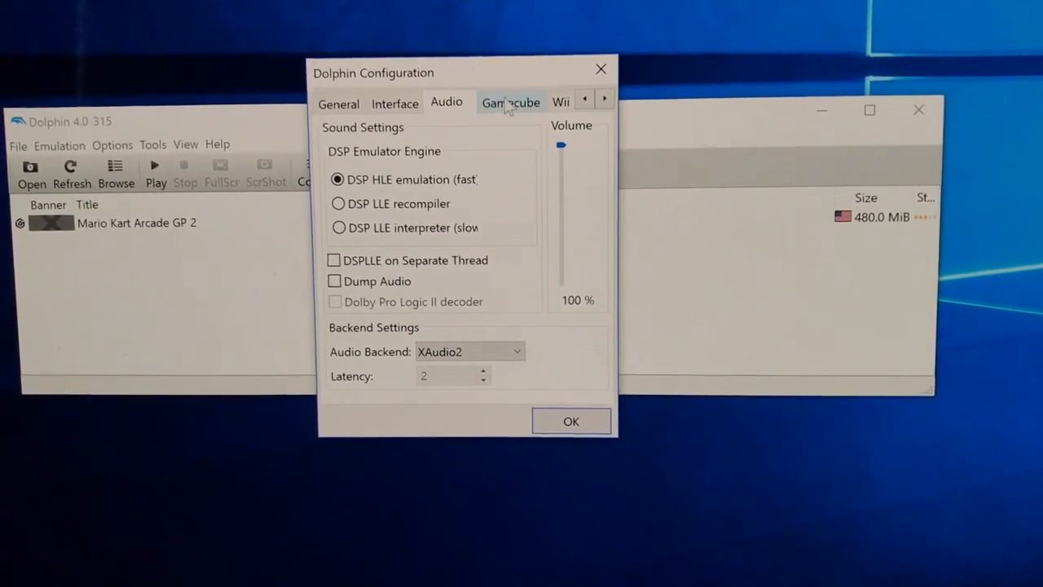
Step: Check the Gamecube and Paths settings with the GGPE02/GGPE01 folders, then confirm with OK
{"action": "left_click", "coordinate": [509, 101]}
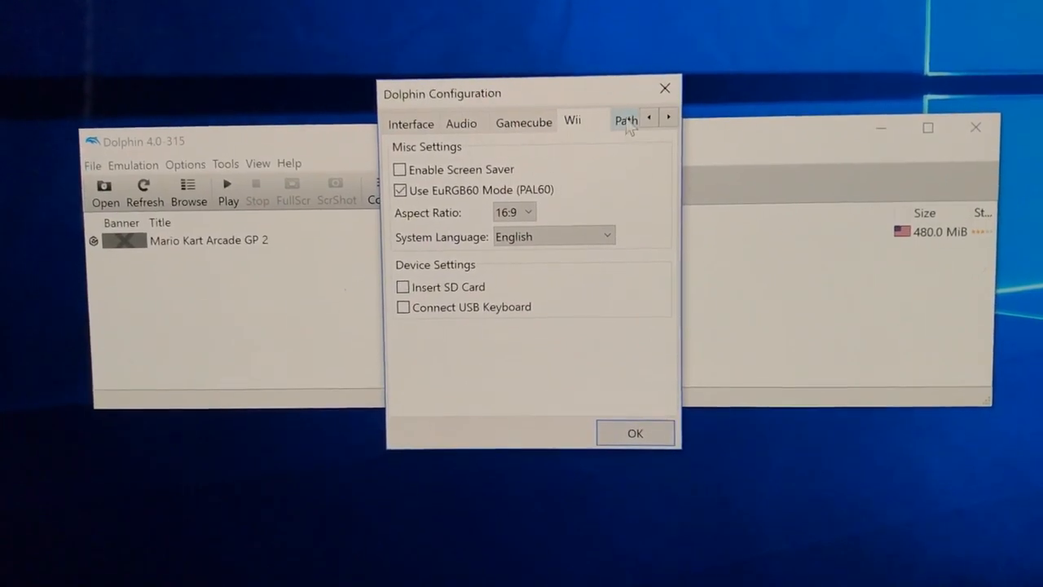
{"action": "left_click", "coordinate": [626, 120]}
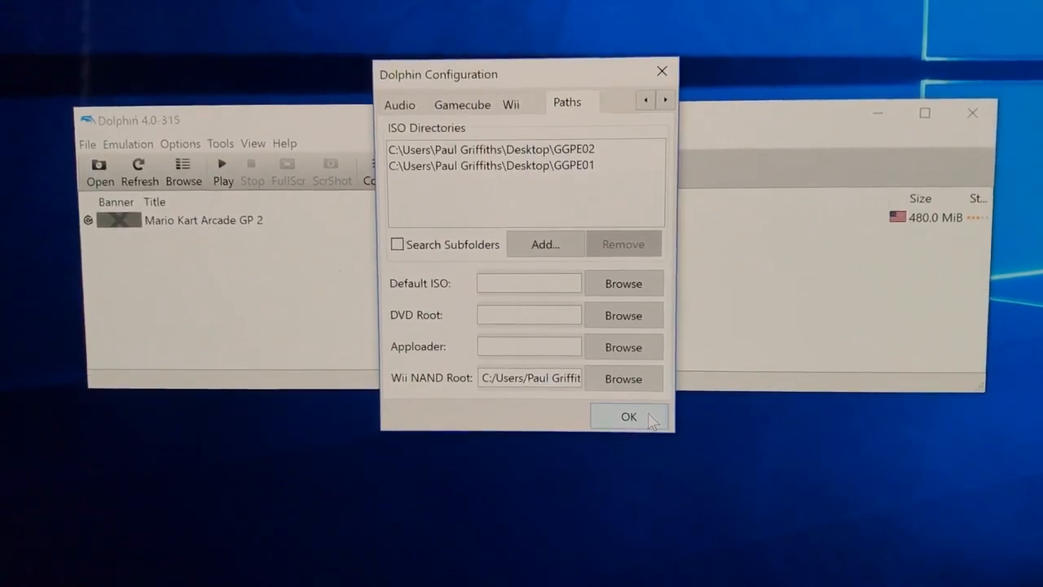
{"action": "left_click", "coordinate": [630, 417]}
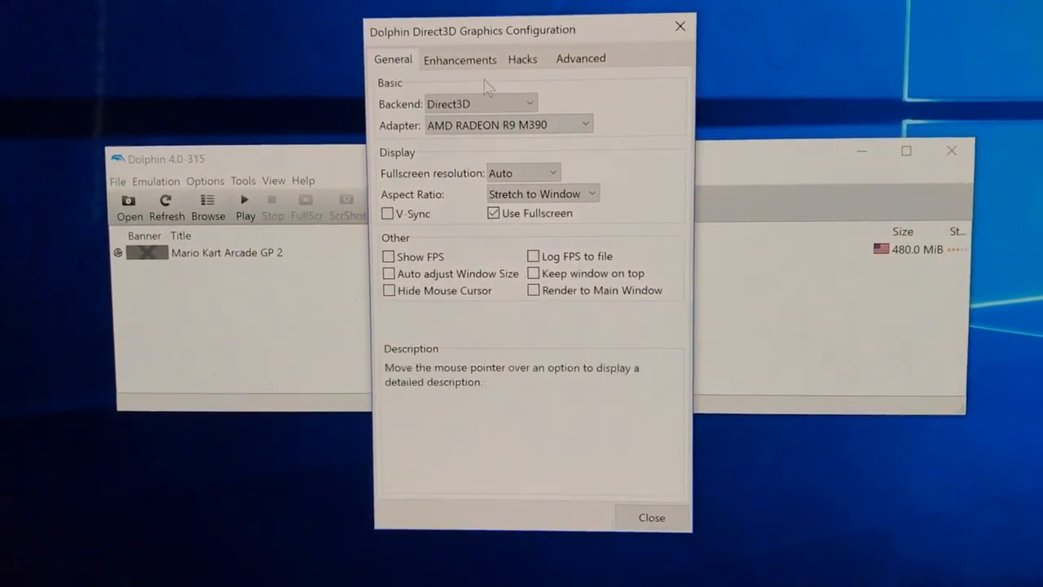
Step: Review Enhancements with Internal Resolution at Native, check Advanced, and close the graphics window
{"action": "left_click", "coordinate": [460, 58]}
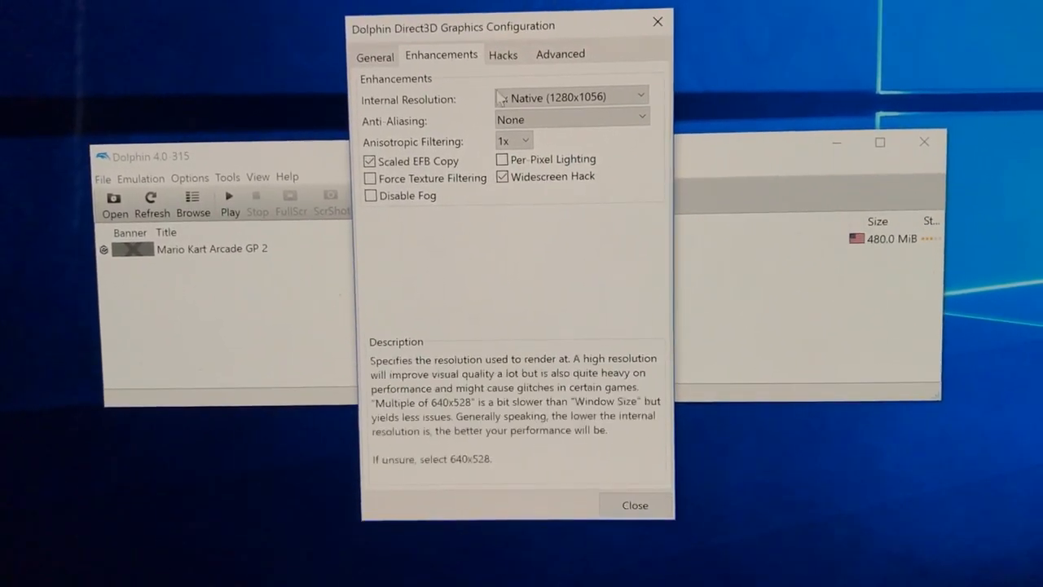
{"action": "left_click", "coordinate": [571, 96]}
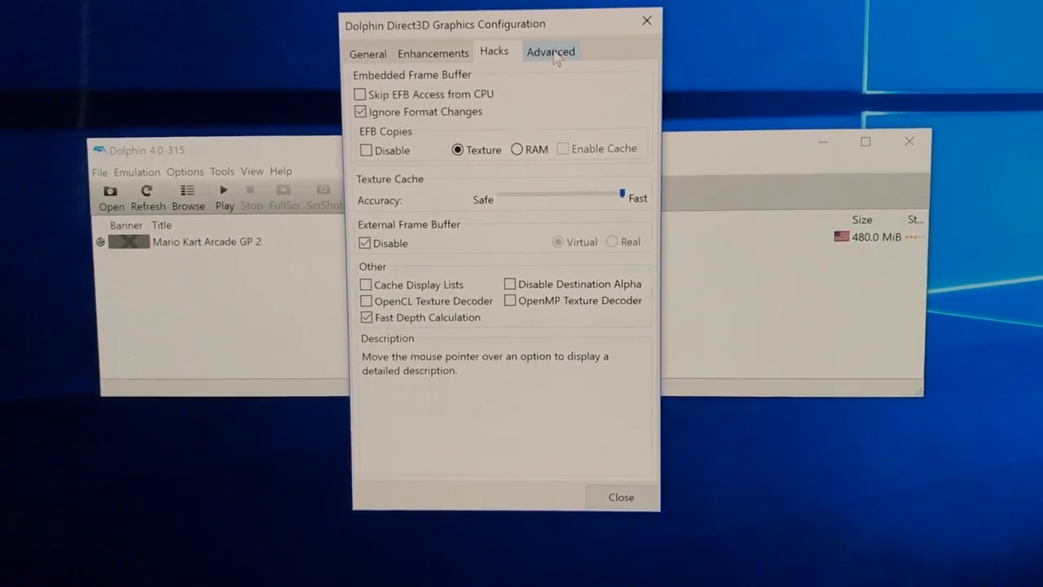
{"action": "left_click", "coordinate": [551, 50]}
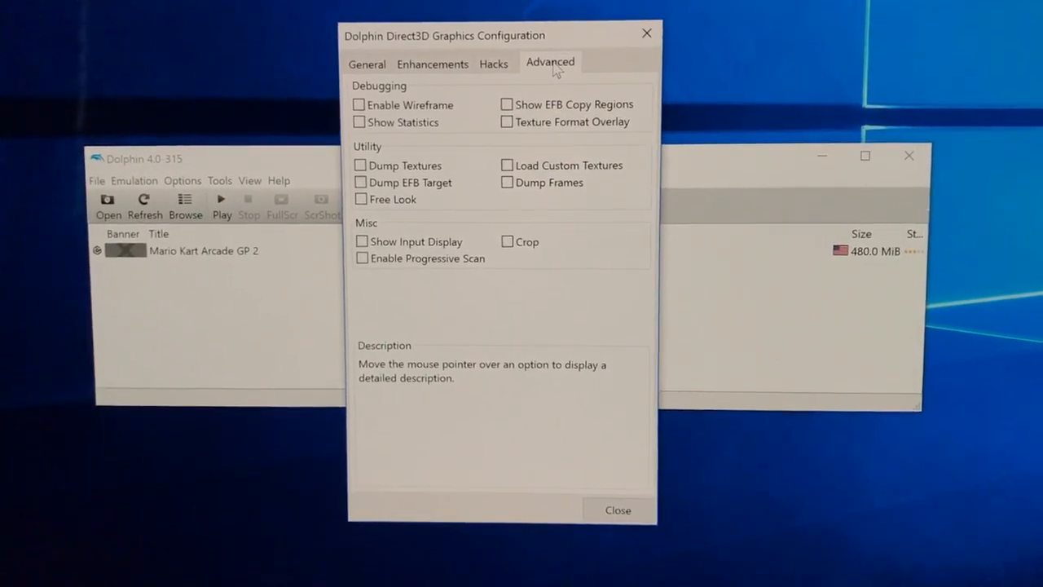
{"action": "left_click", "coordinate": [617, 508]}
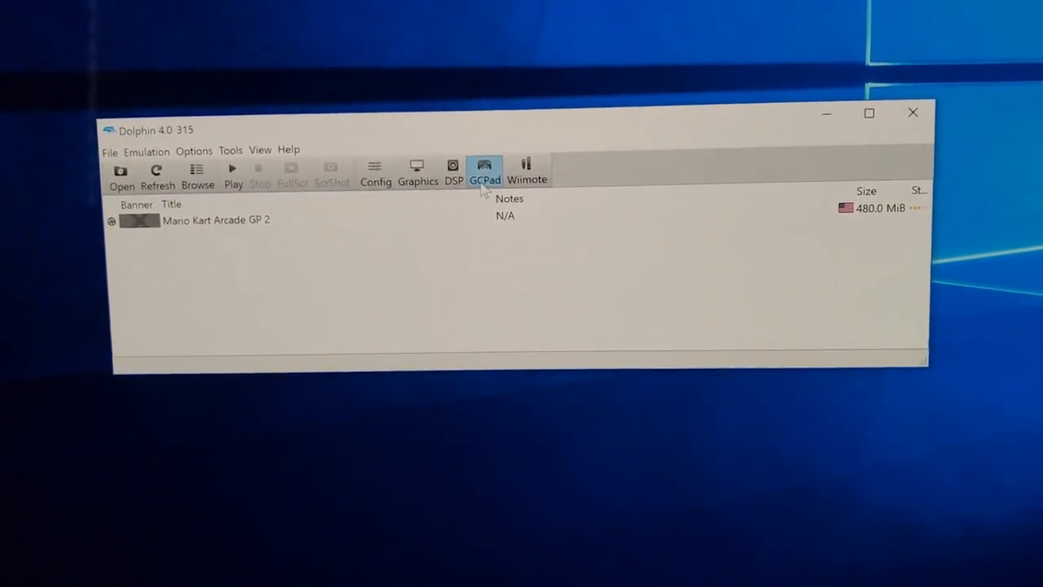
Step: Map GCPad Pad 1 to the G29 Driving Force wheel and confirm with OK
{"action": "left_click", "coordinate": [484, 171]}
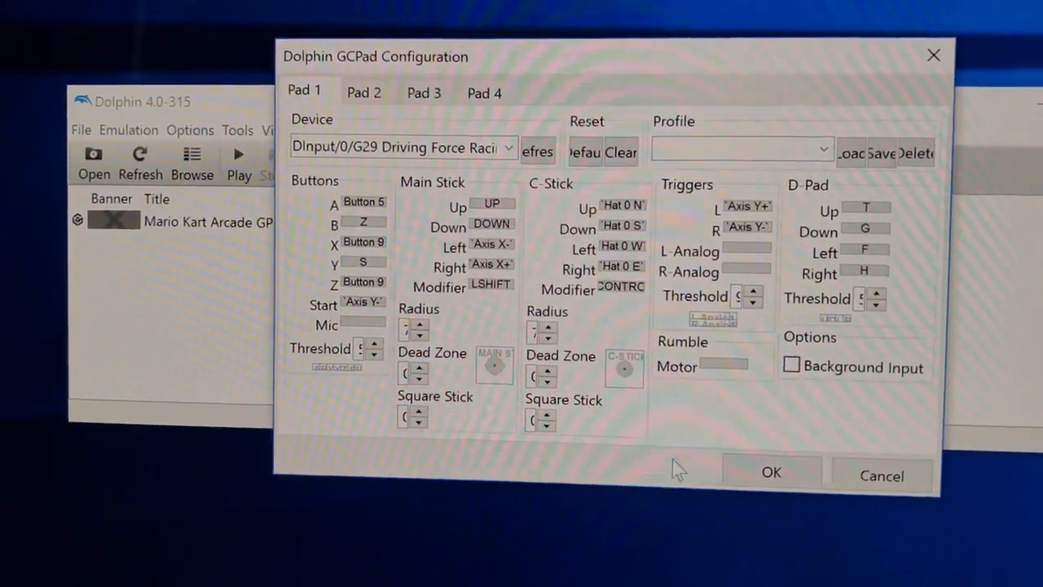
{"action": "left_click", "coordinate": [769, 473]}
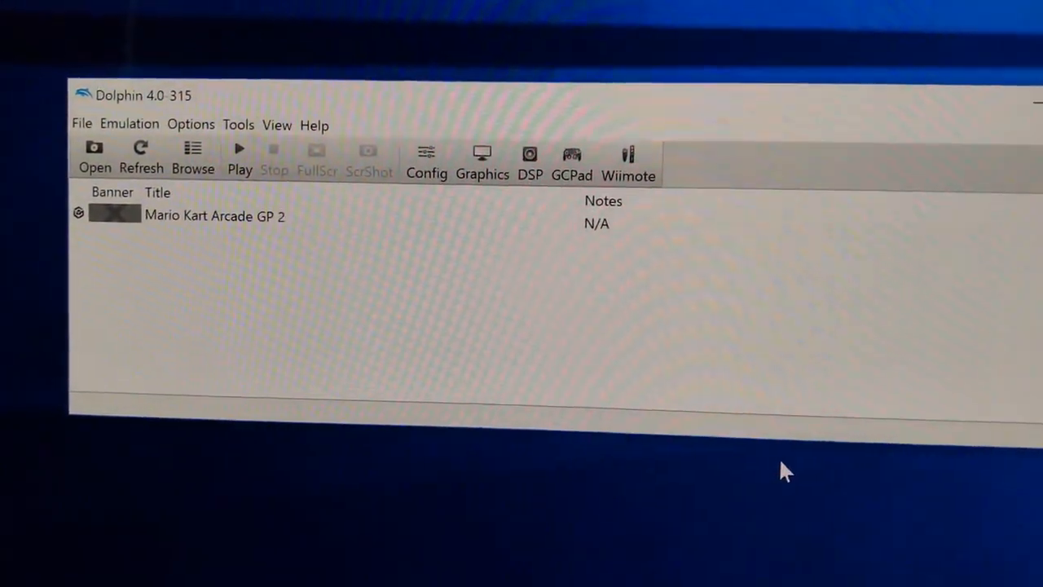